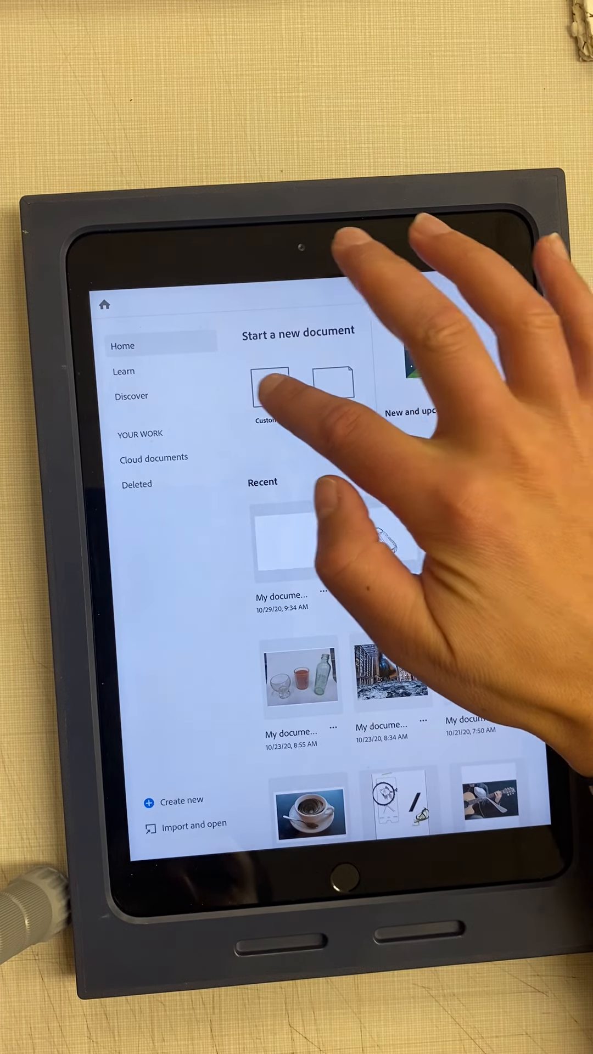
Start a new custom document from the Home screen.
{"action": "left_click", "coordinate": [269, 389]}
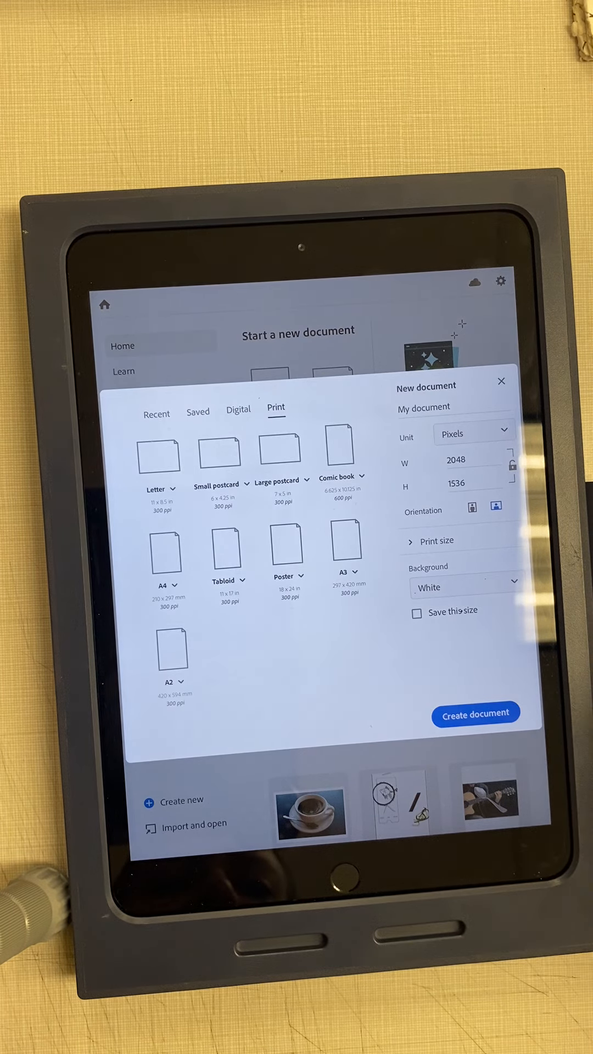
Create the landscape Letter document and bring up the image source choices.
{"action": "left_click", "coordinate": [476, 713]}
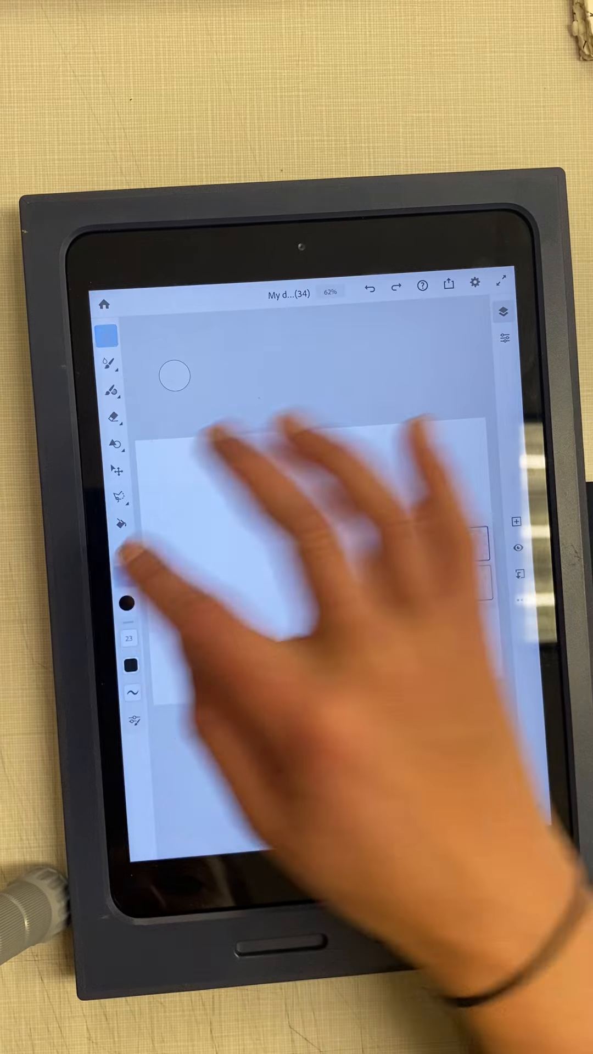
{"action": "left_click", "coordinate": [125, 575]}
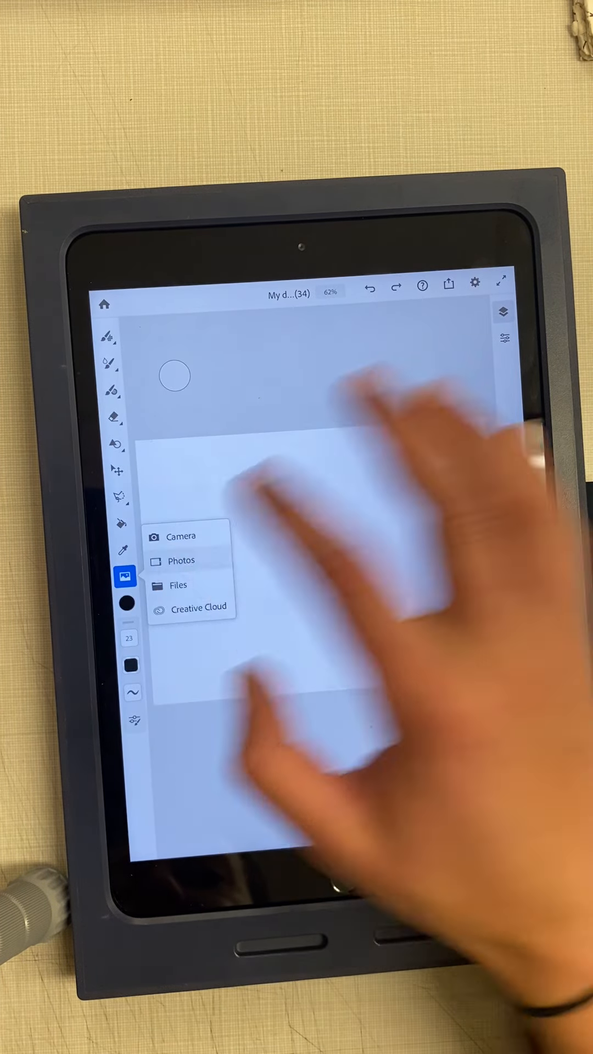
Place the baseball mitt photo from Photos as its own layer and lower its opacity.
{"action": "left_click", "coordinate": [181, 559]}
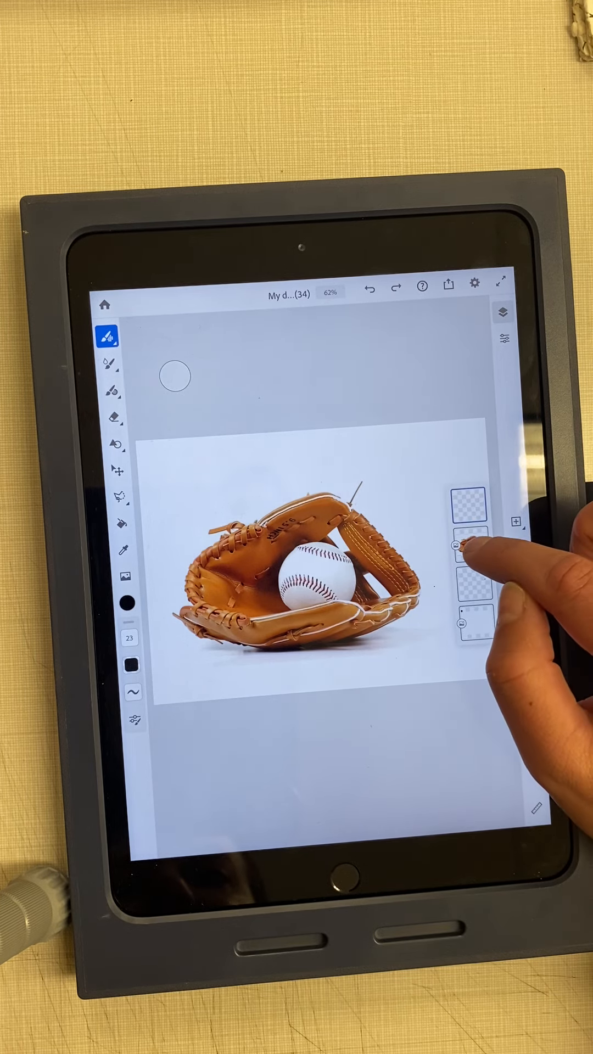
{"action": "left_click", "coordinate": [470, 545]}
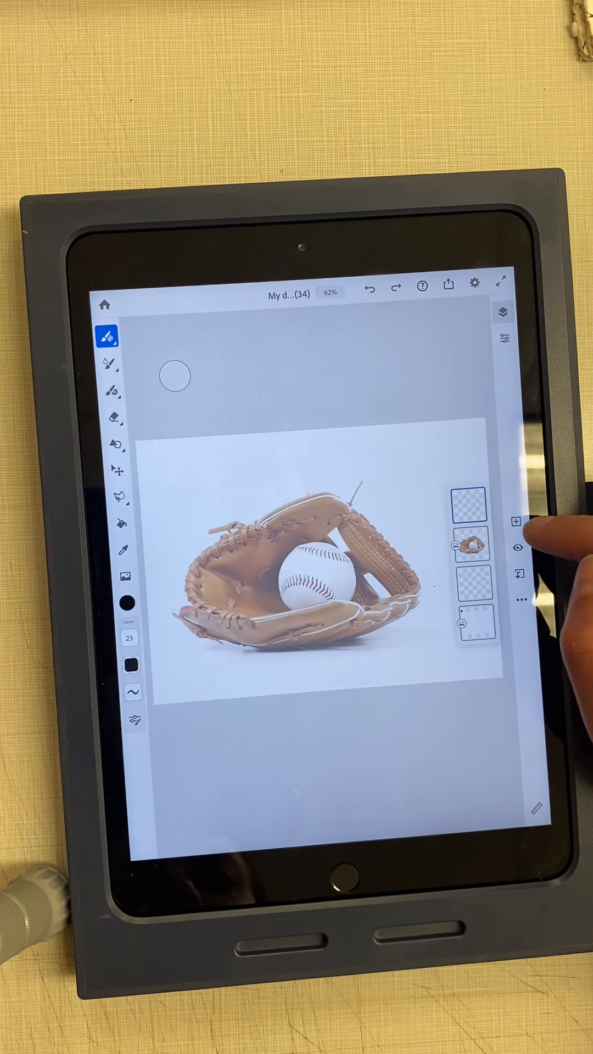
Add a new empty layer above the faded mitt and pick a drawing brush.
{"action": "left_click", "coordinate": [475, 512]}
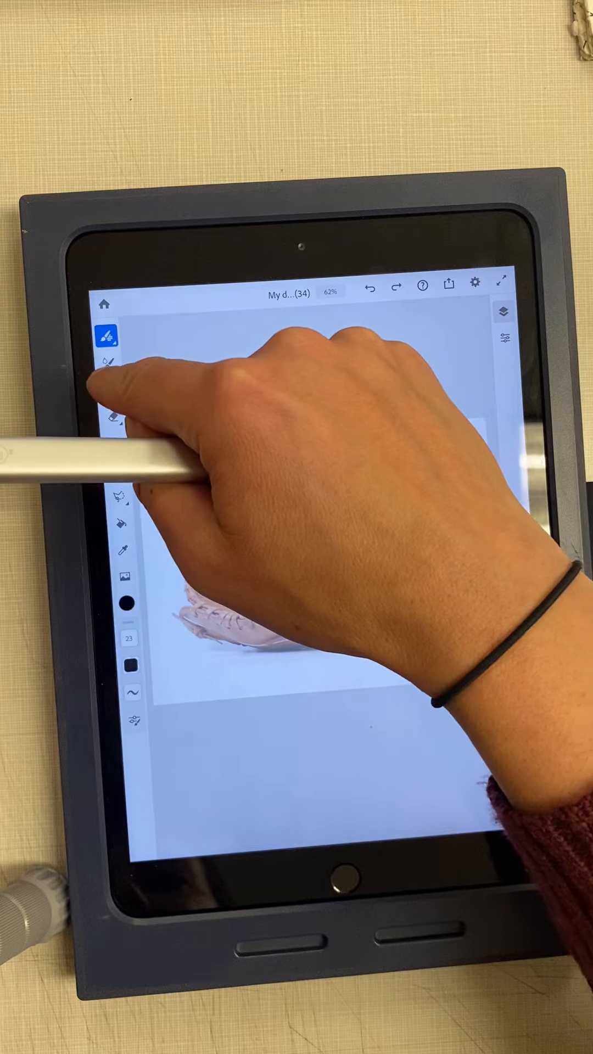
{"action": "left_click", "coordinate": [122, 393]}
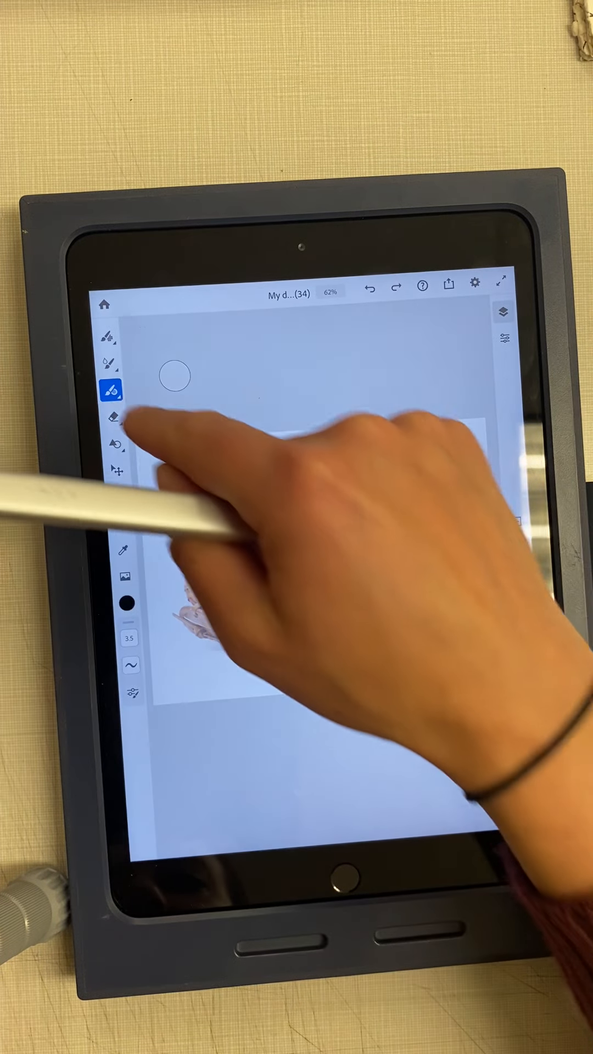